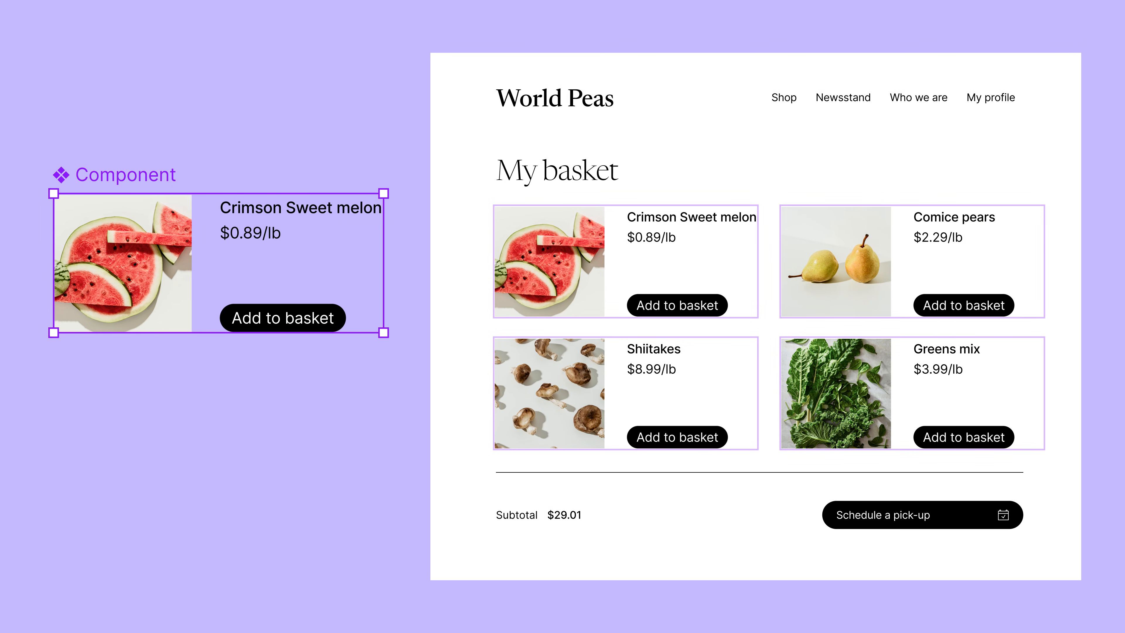
Convert the selected Button/Primary 'Add to basket' frame into a main component
left_click(281, 317)
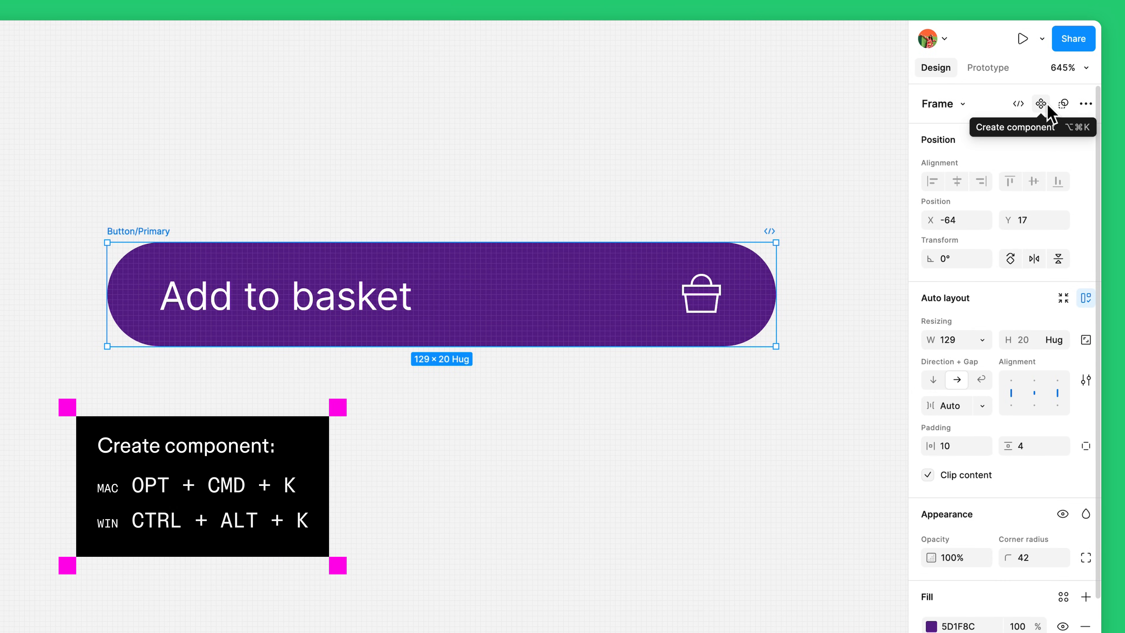
left_click(1041, 103)
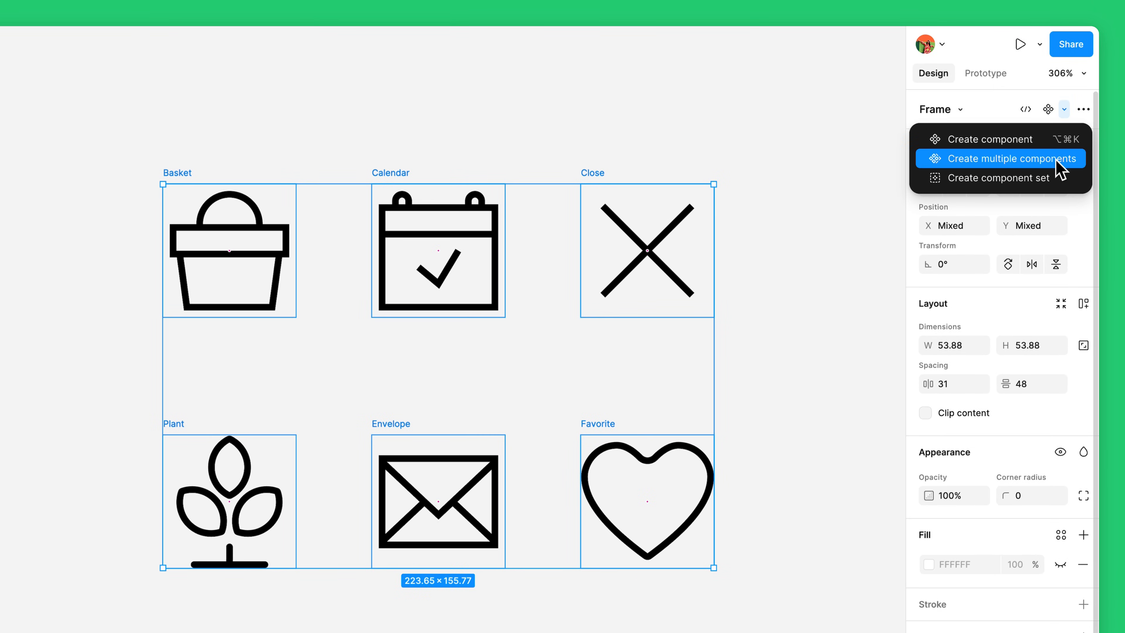
left_click(1013, 158)
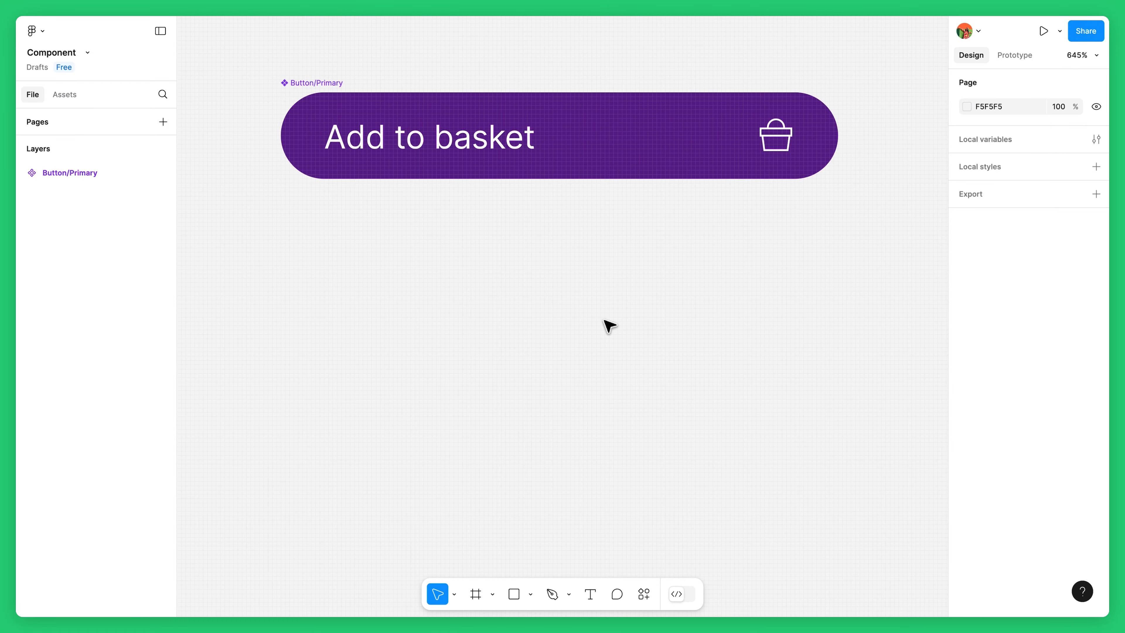
mouse_move(601, 293)
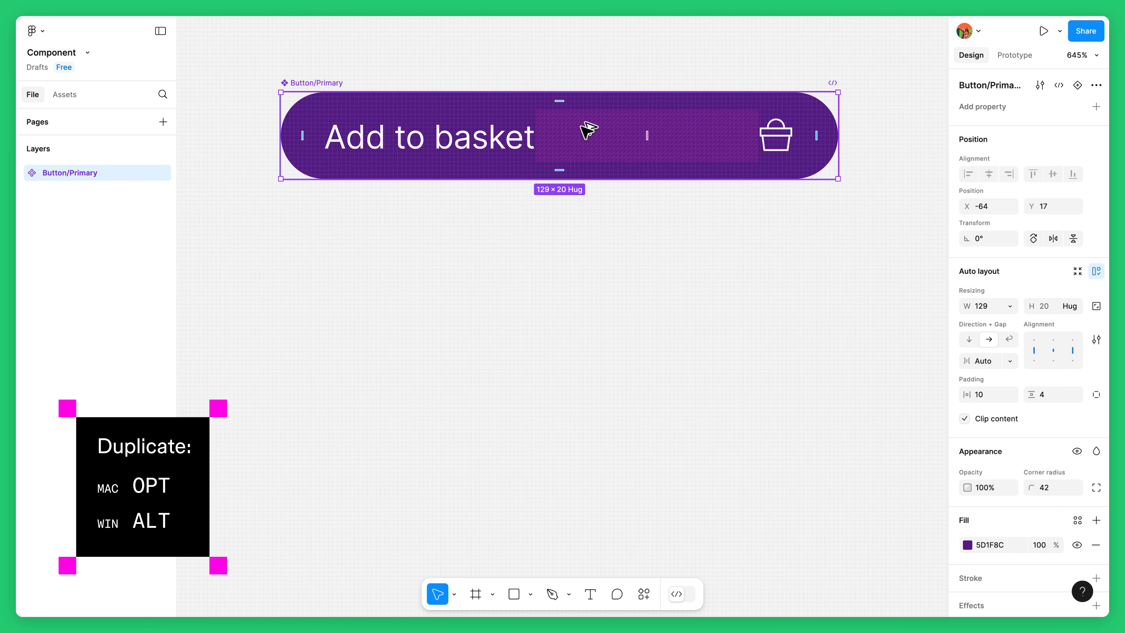
Alt-drag one instance below the component and place a second Primary instance from Assets
left_click_drag(588, 133, 587, 273)
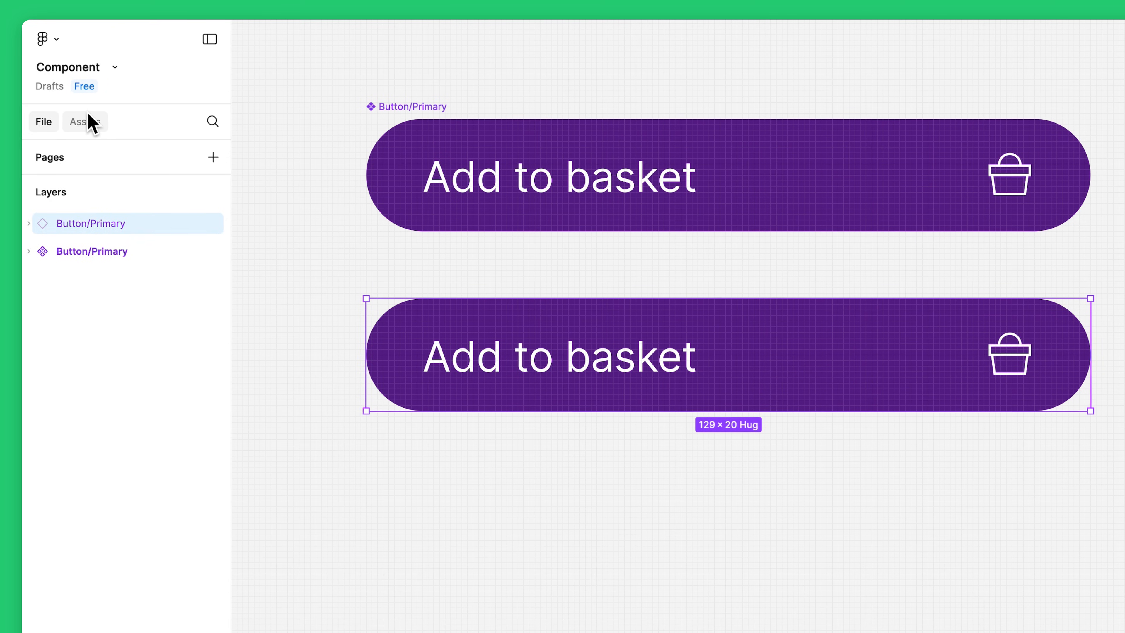
left_click(83, 121)
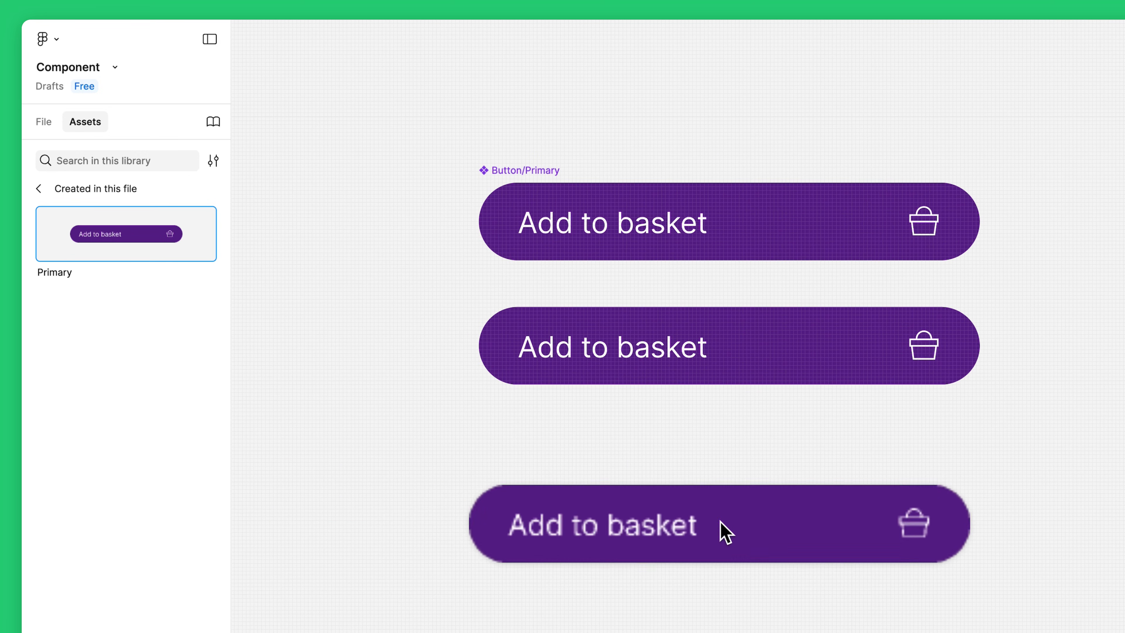
left_click(717, 522)
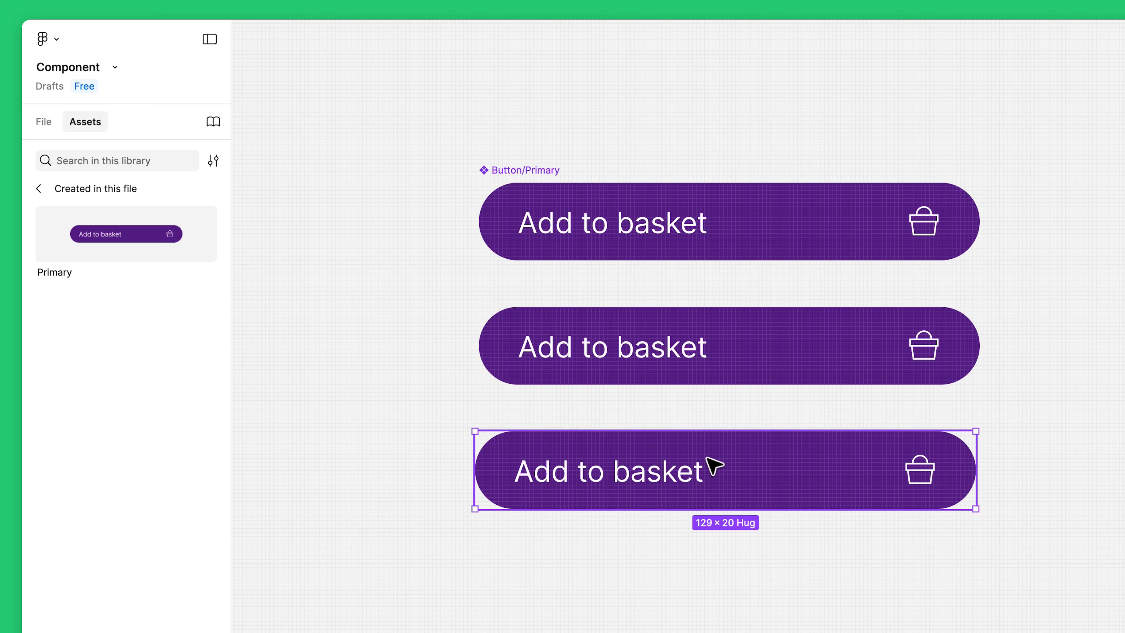
left_click(43, 121)
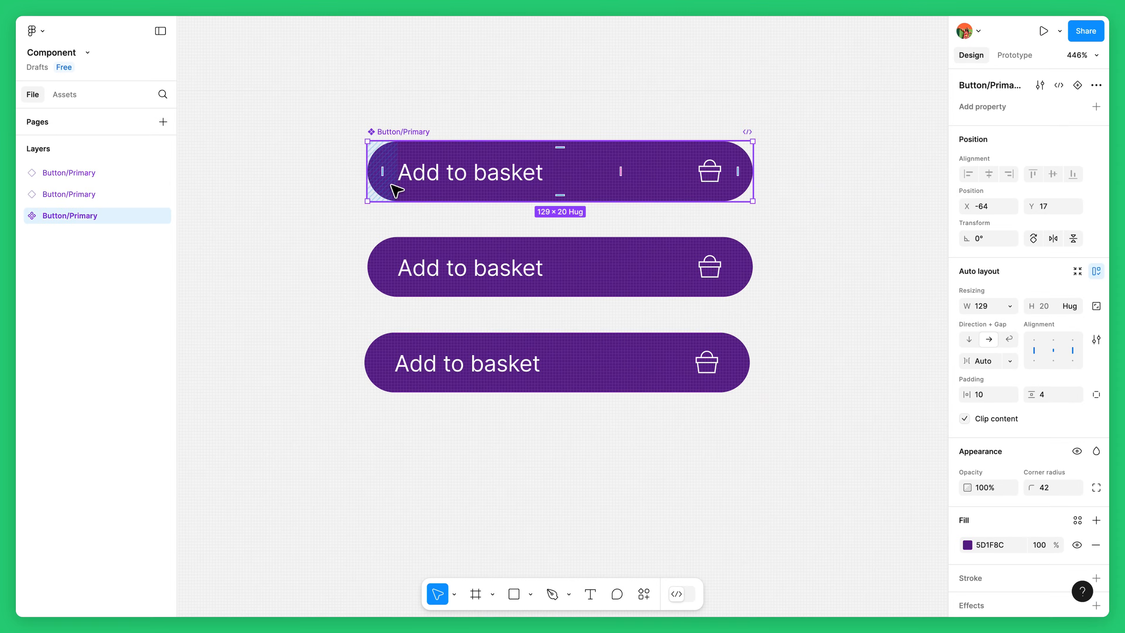
Change the main component's fill to green 1F8C62 so both instances update
scroll("down", 3)
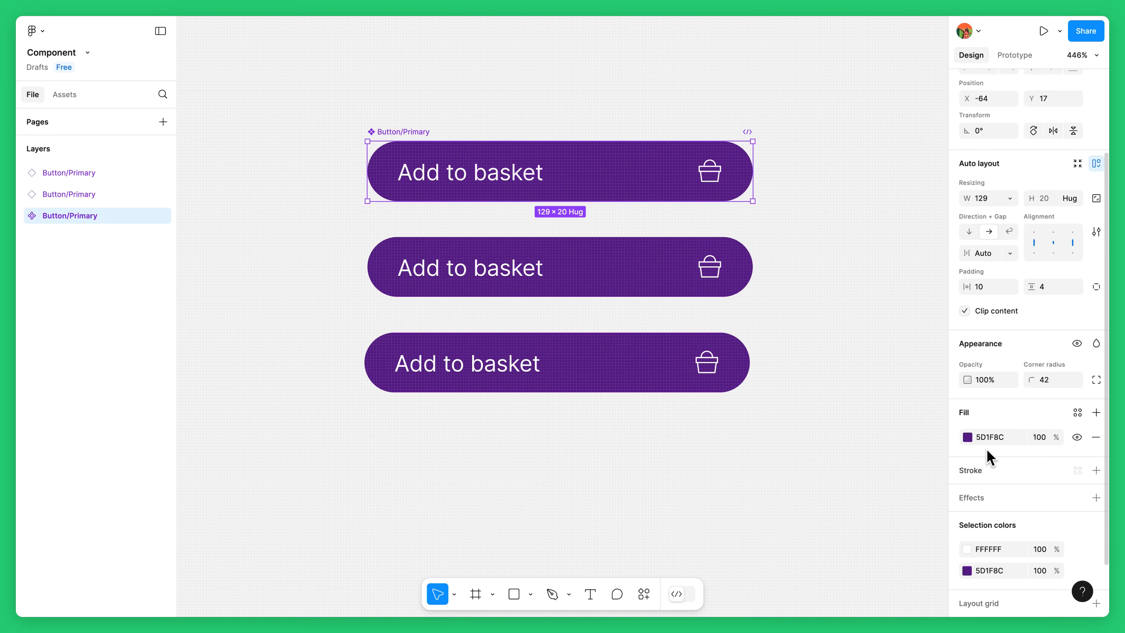
left_click(968, 437)
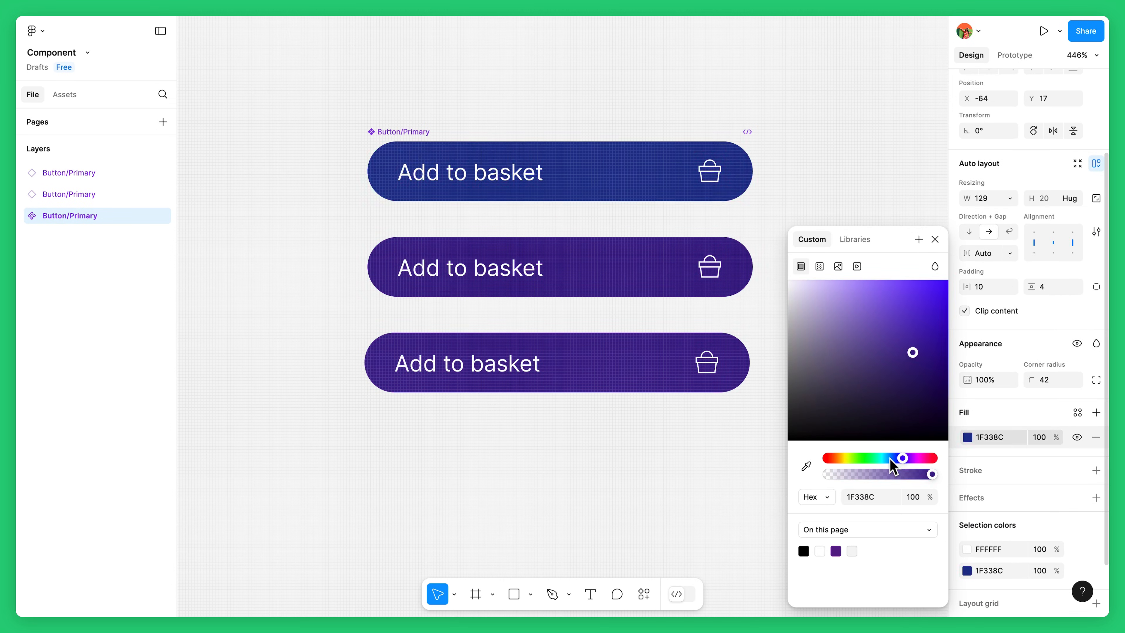
left_click_drag(902, 457, 874, 458)
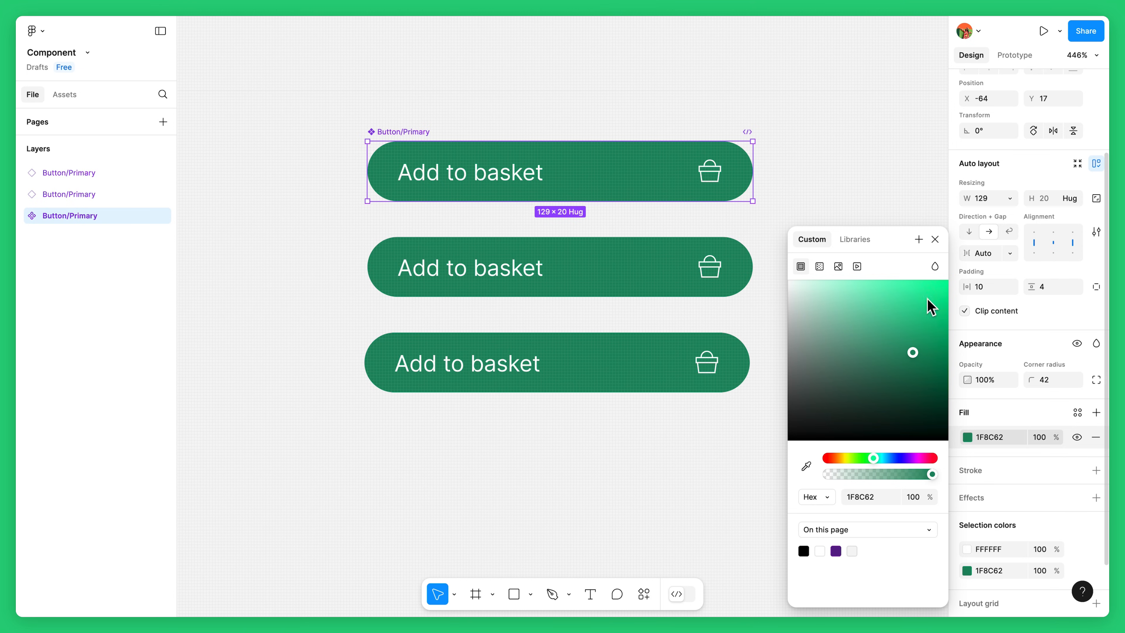
left_click(935, 239)
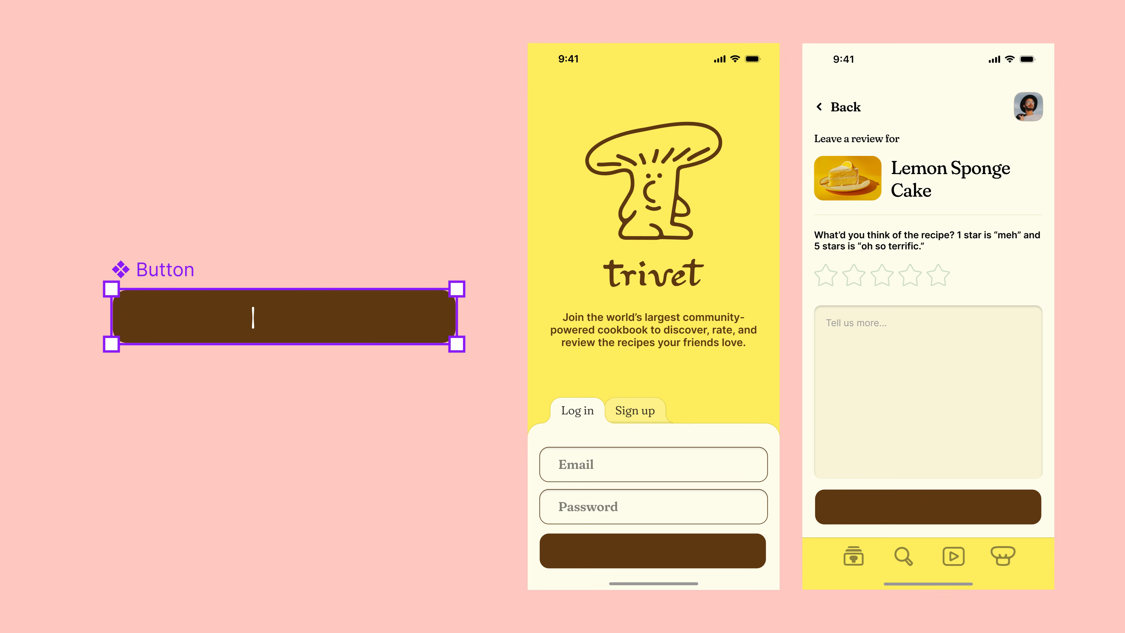
type("Log in")
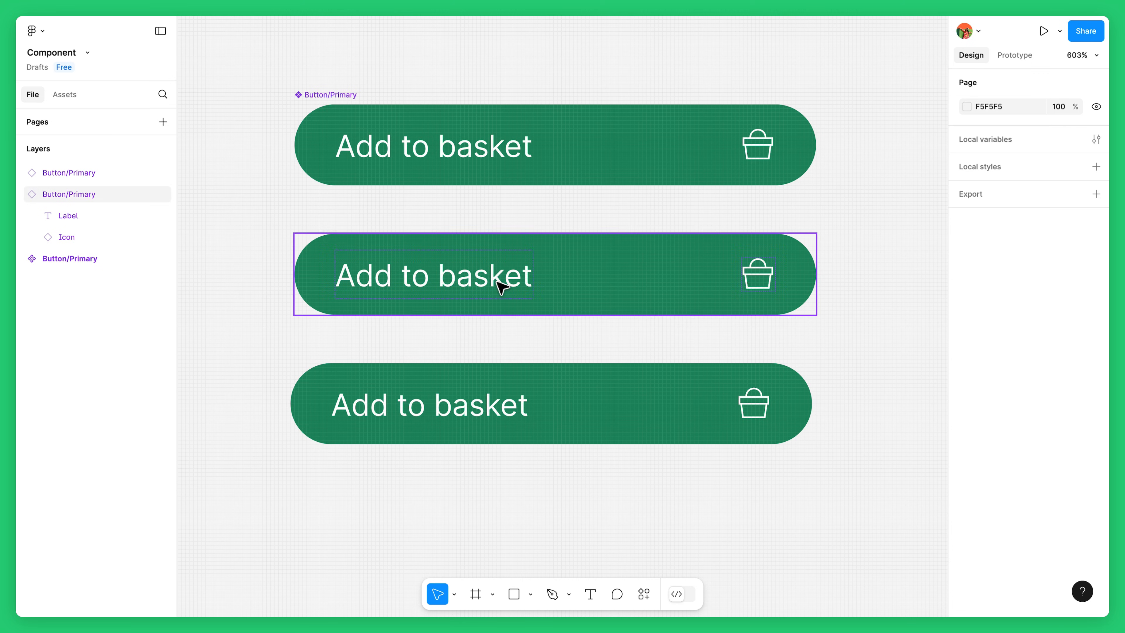
Override the second instance to 'Checkout' with fill 8C6D1F, outline and narrow the third, then reset the second
type("Checkout")
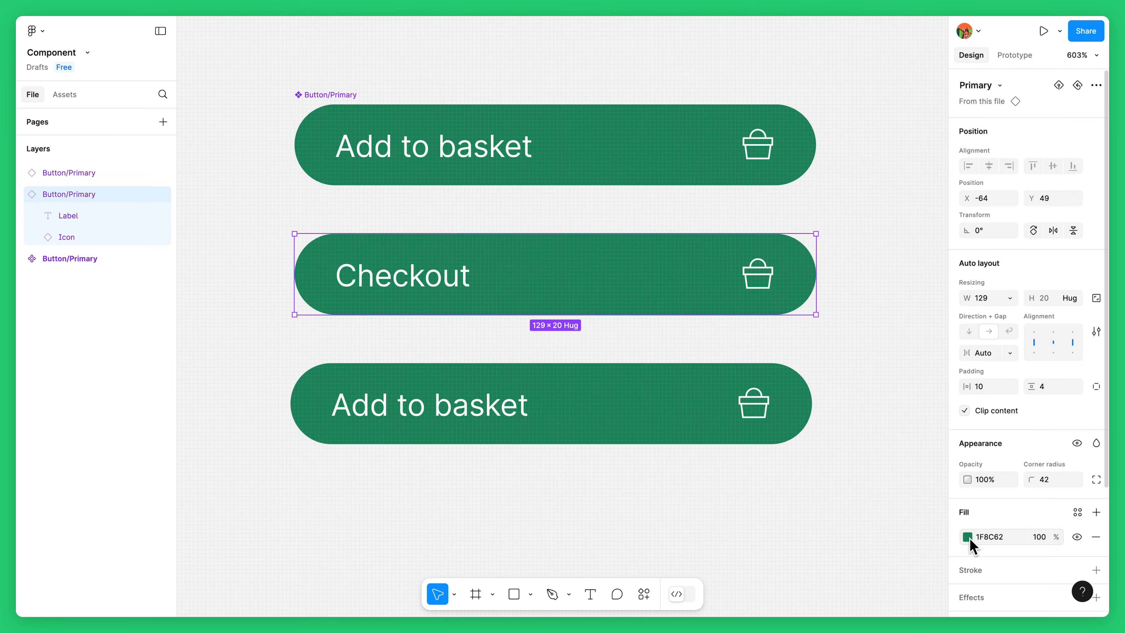
type("8C6D1F")
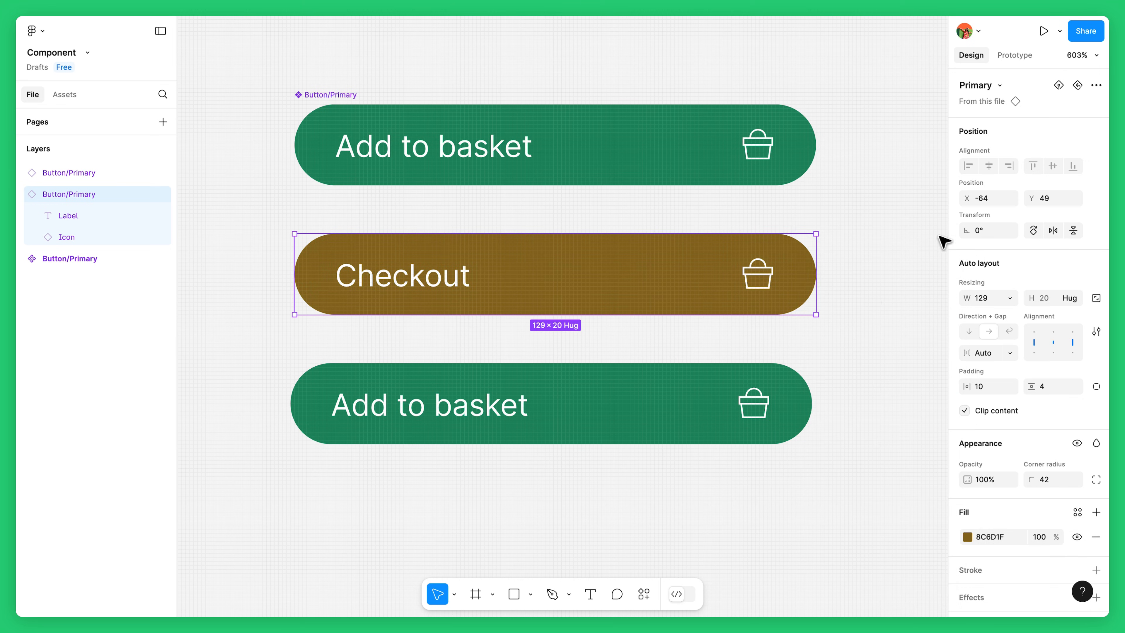
left_click(549, 403)
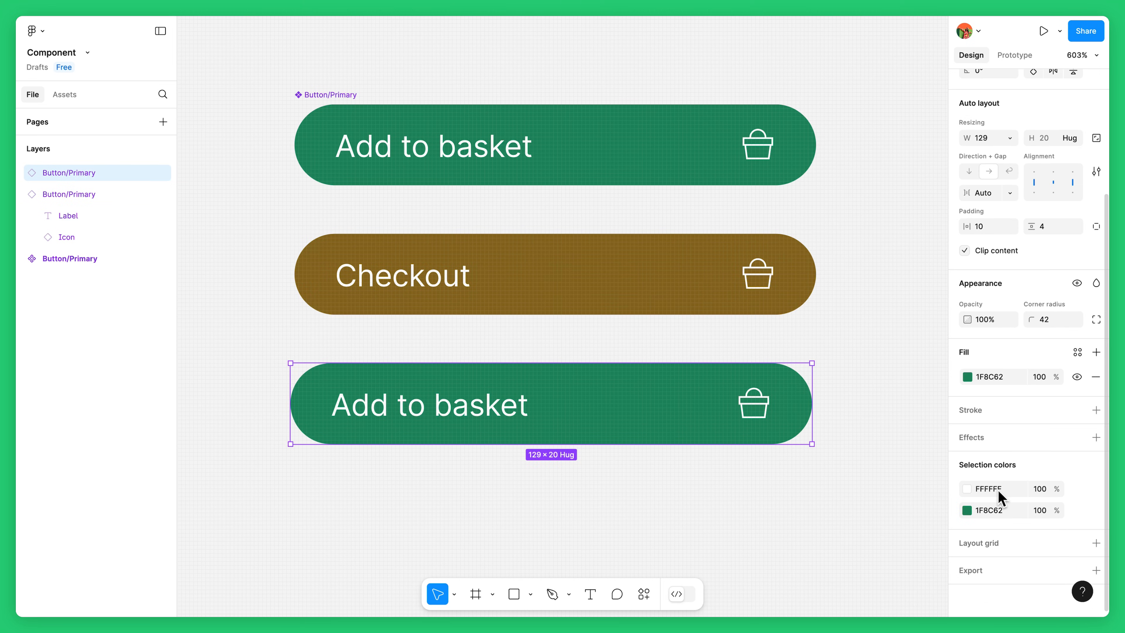
left_click(1096, 410)
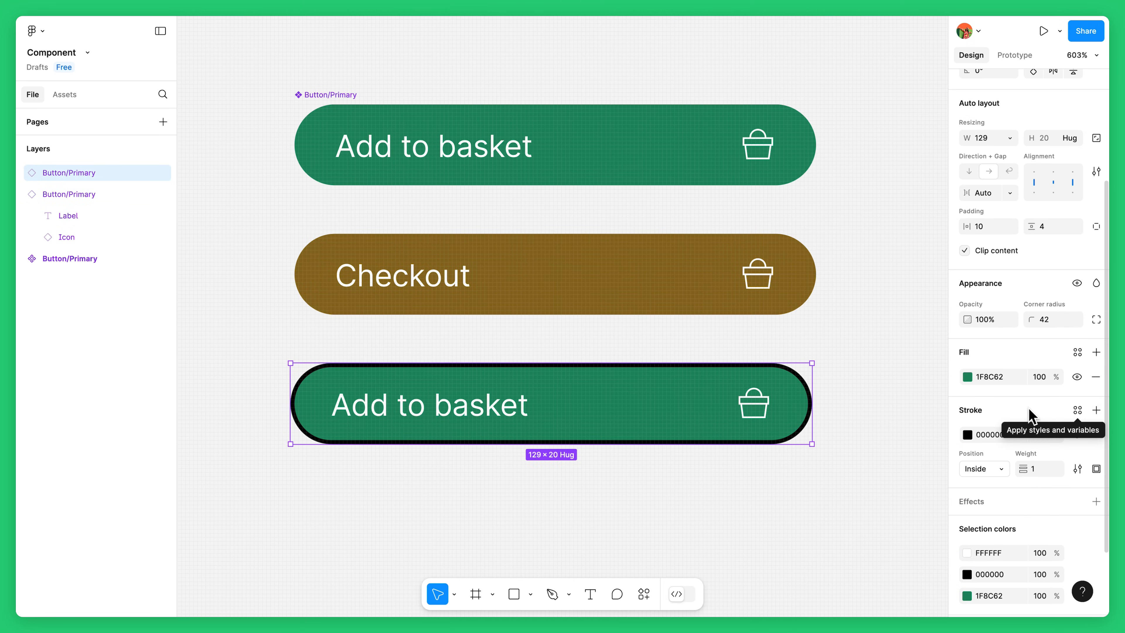
left_click_drag(814, 402, 625, 393)
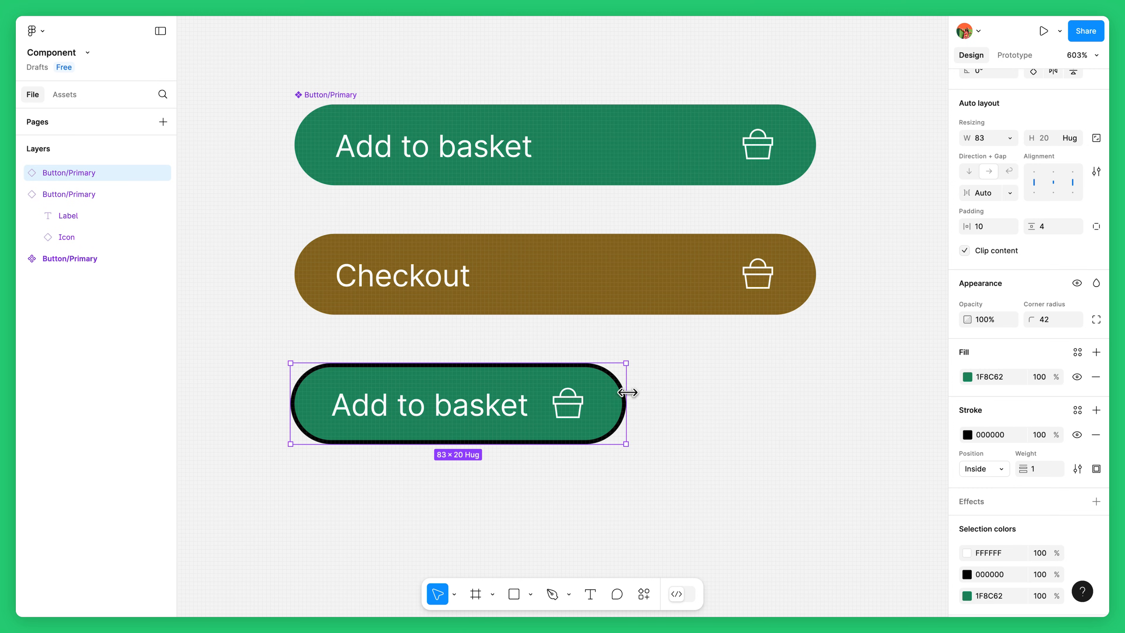
left_click_drag(628, 392, 715, 403)
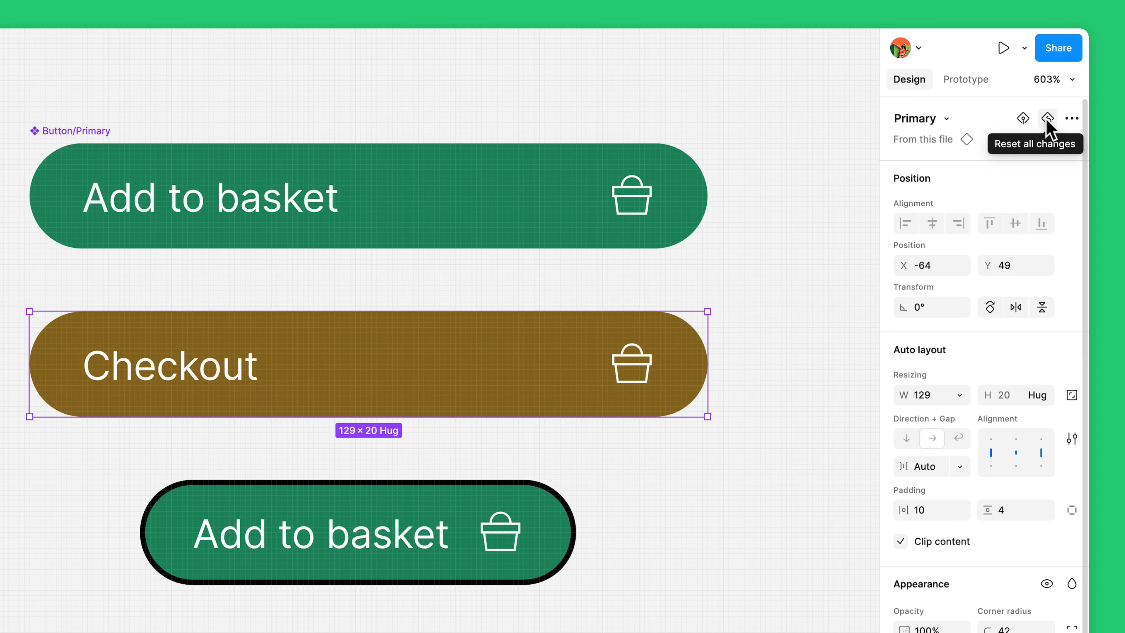
left_click(1047, 119)
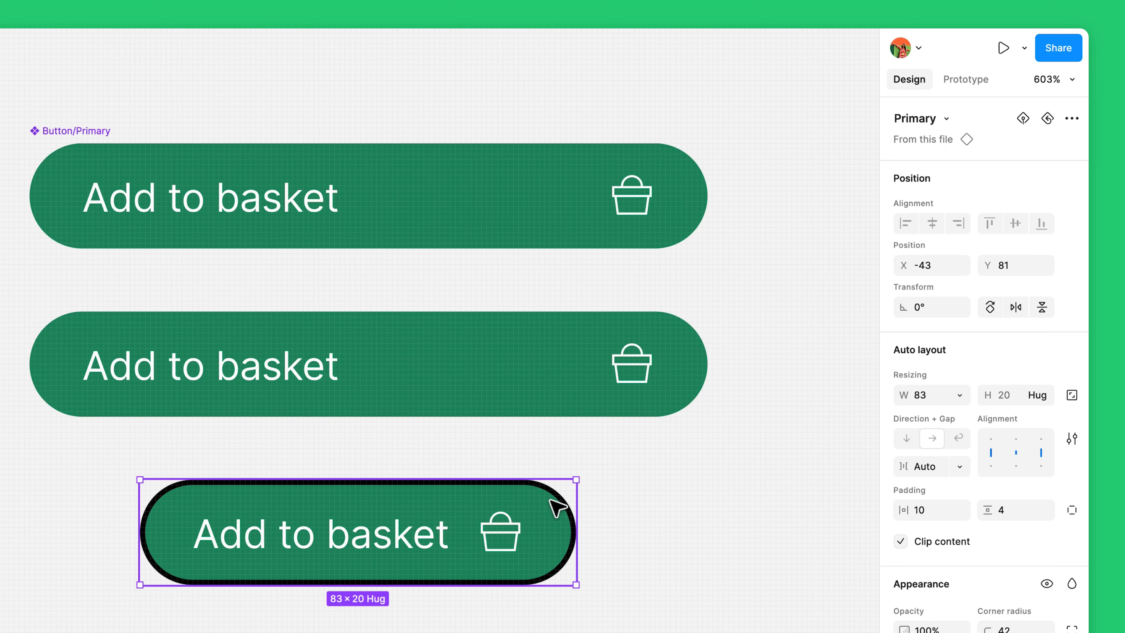
mouse_move(1023, 118)
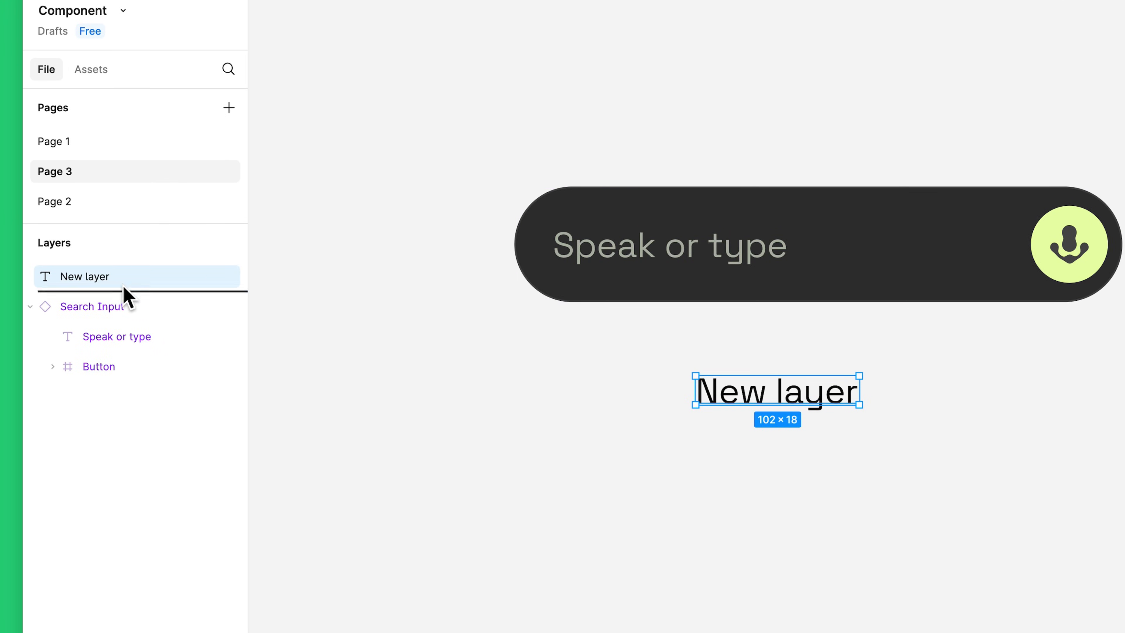
Select the instance layer and its inner text in the Layers panel during the override demo
left_click(116, 336)
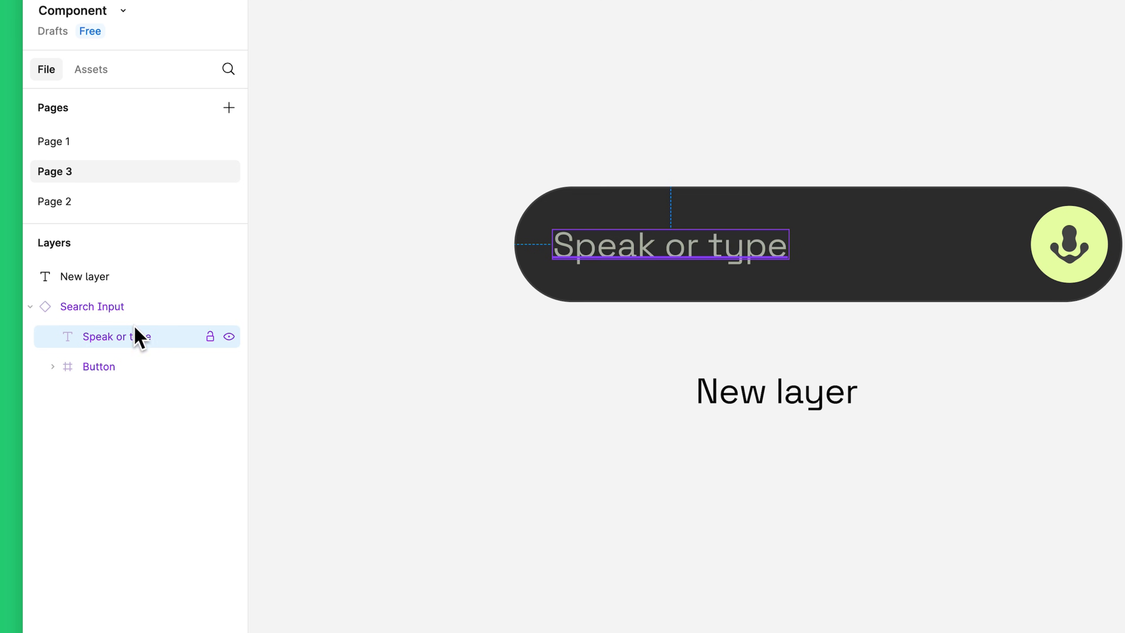
left_click(99, 366)
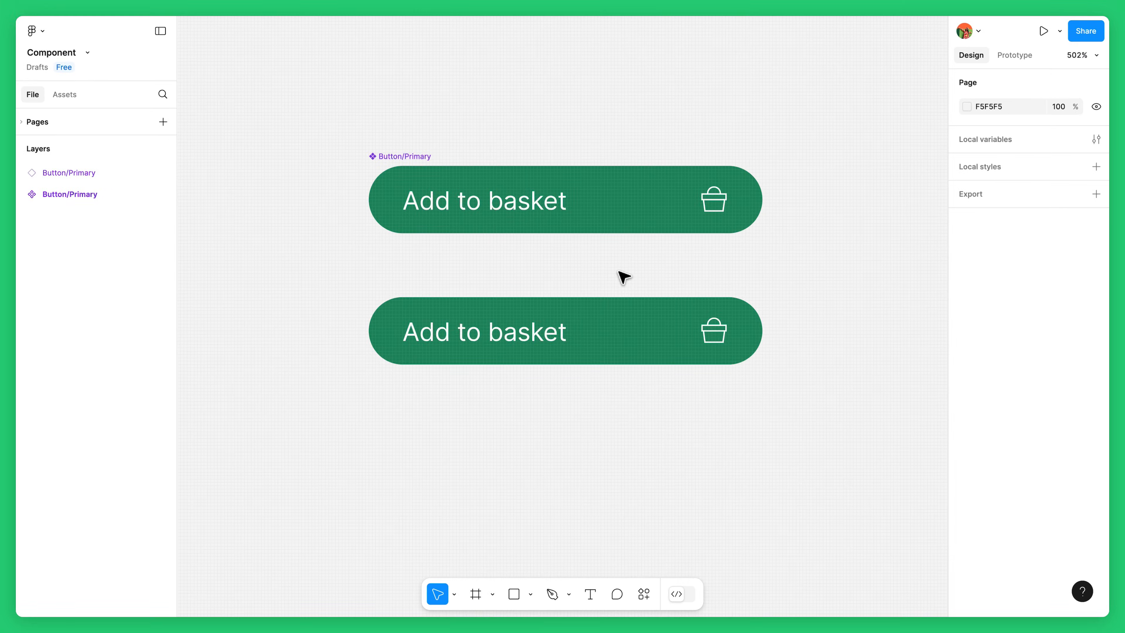
Detach the lower button instance from its component via the context menu, then undo once
right_click(566, 331)
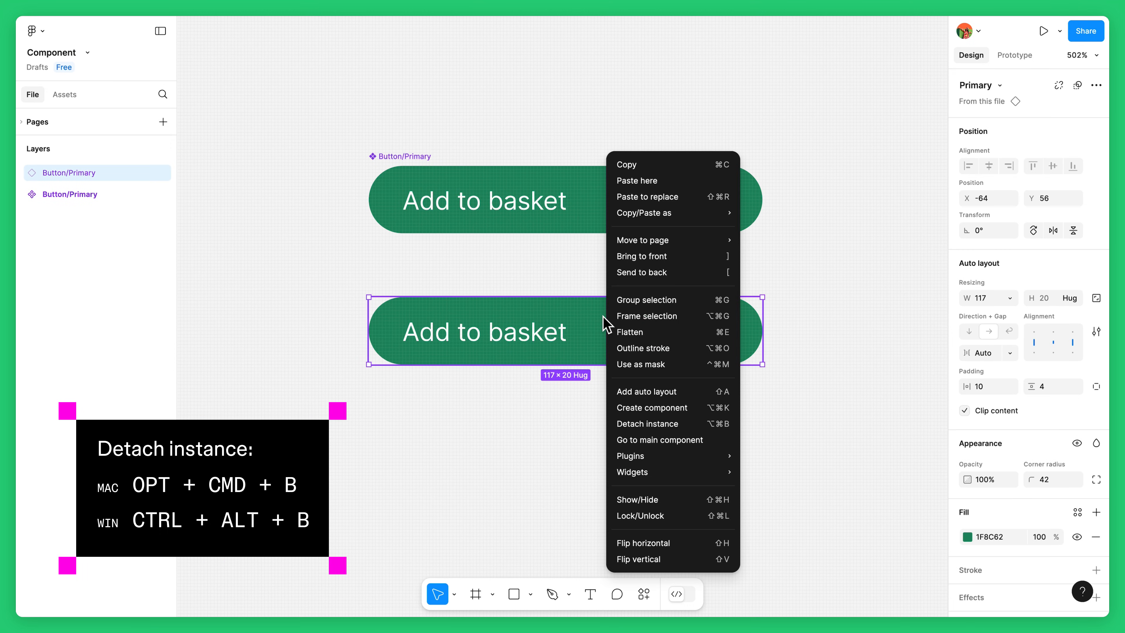
left_click(646, 423)
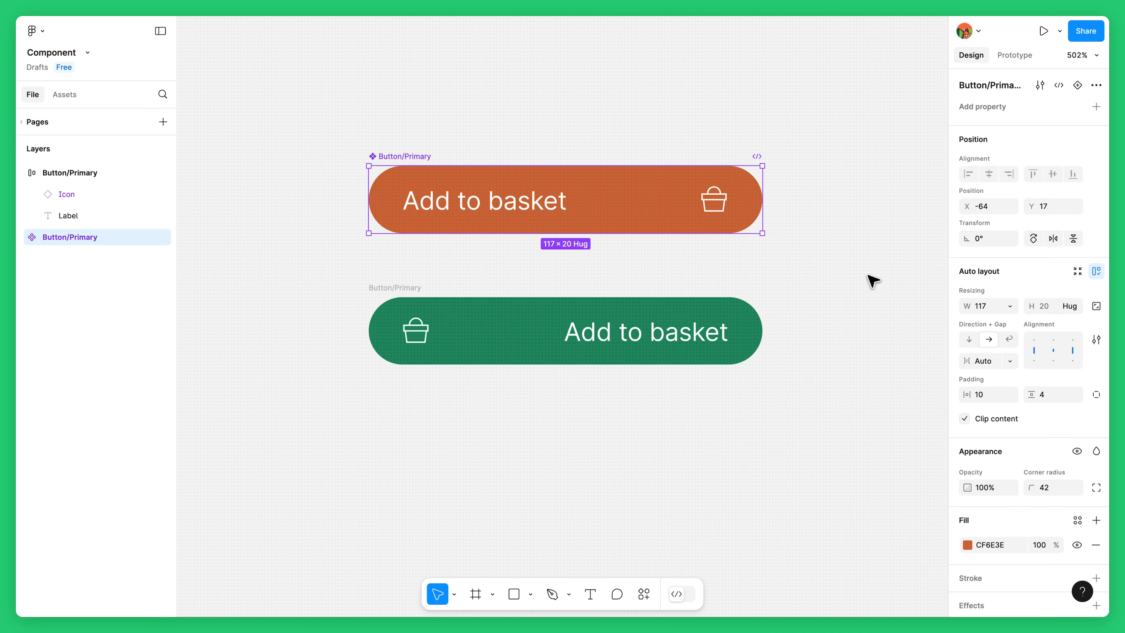
mouse_move(776, 349)
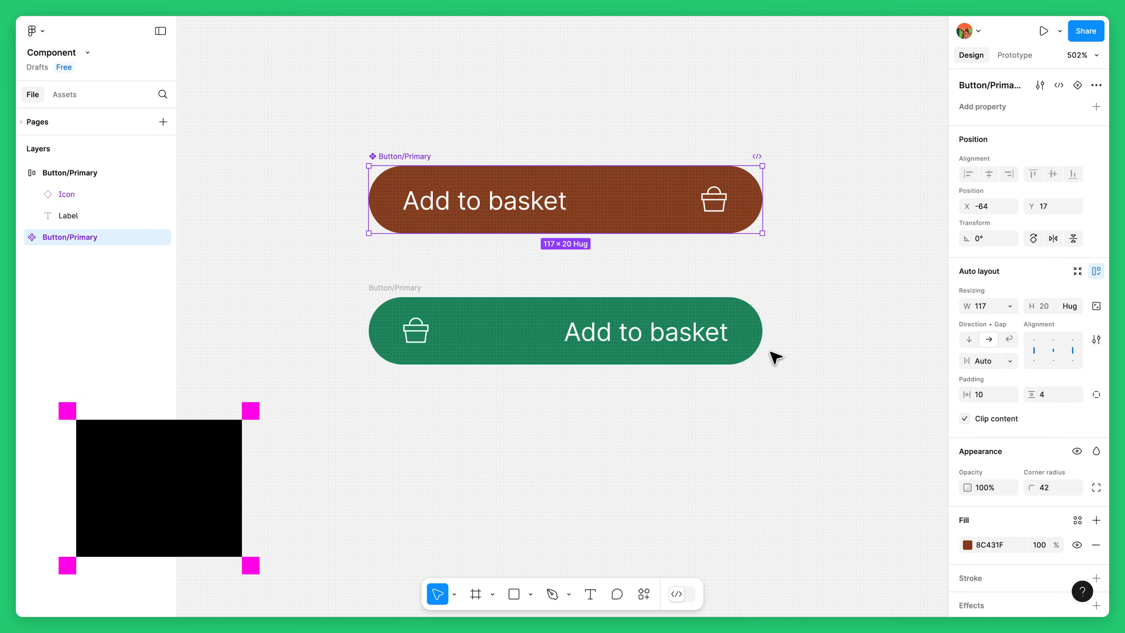
key("cmd+z")
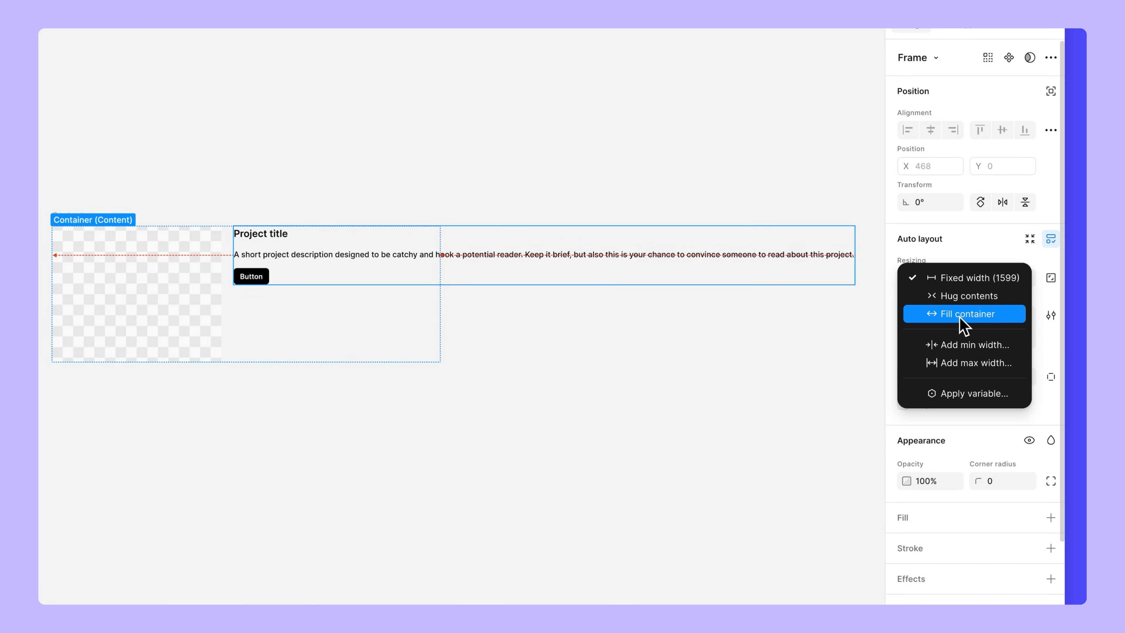
Set the Contents frame to Fill container width (532) and Hug contents height (264)
left_click(968, 314)
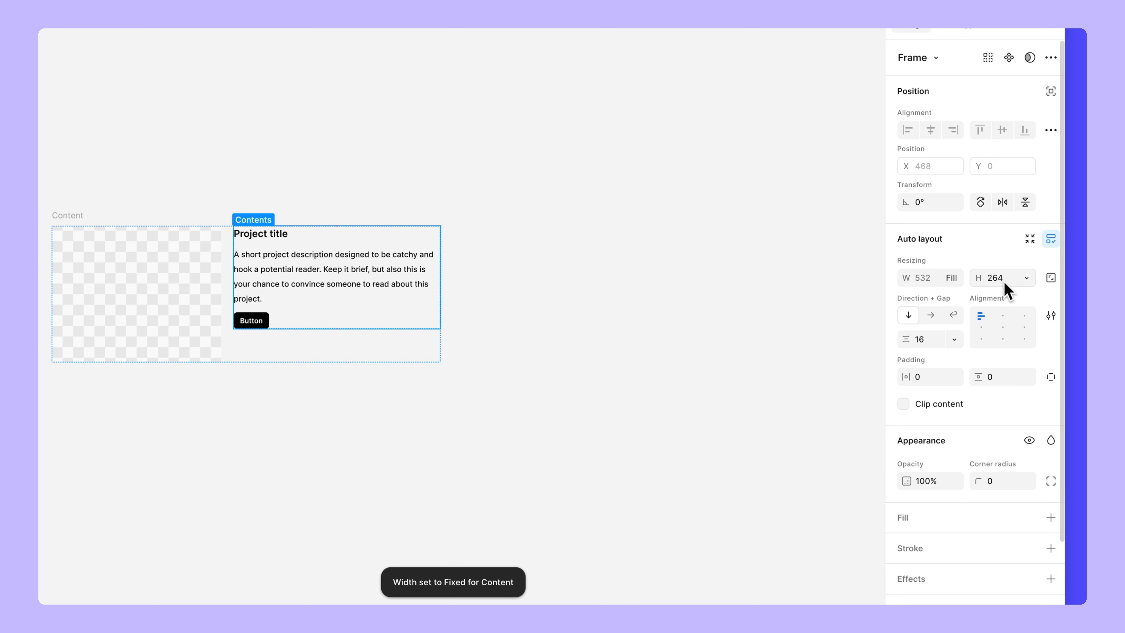
left_click(1029, 278)
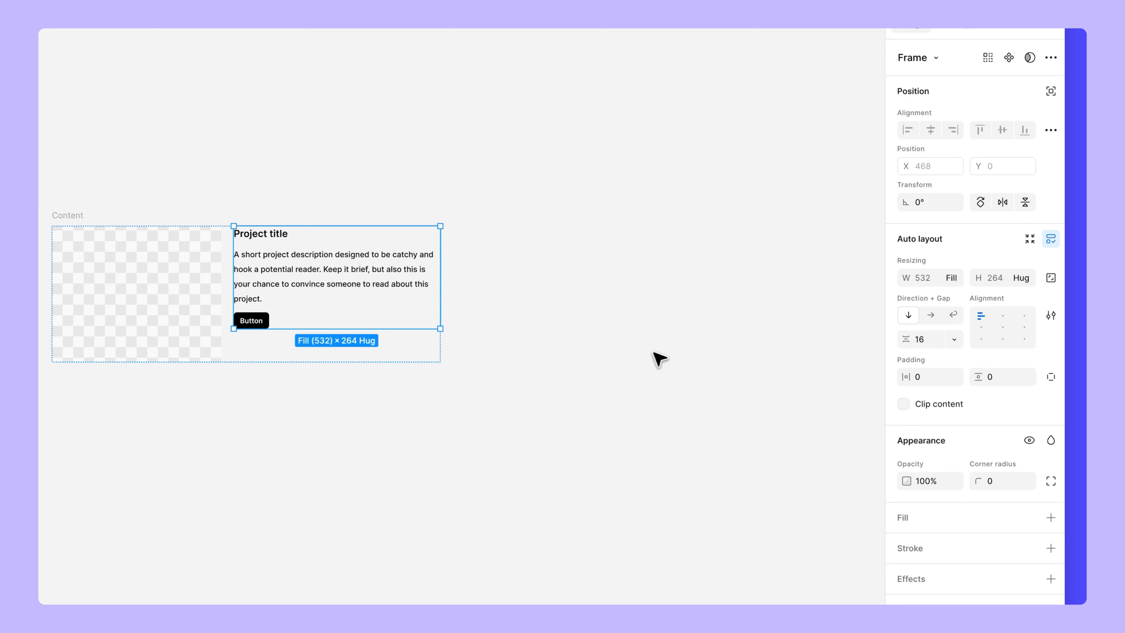